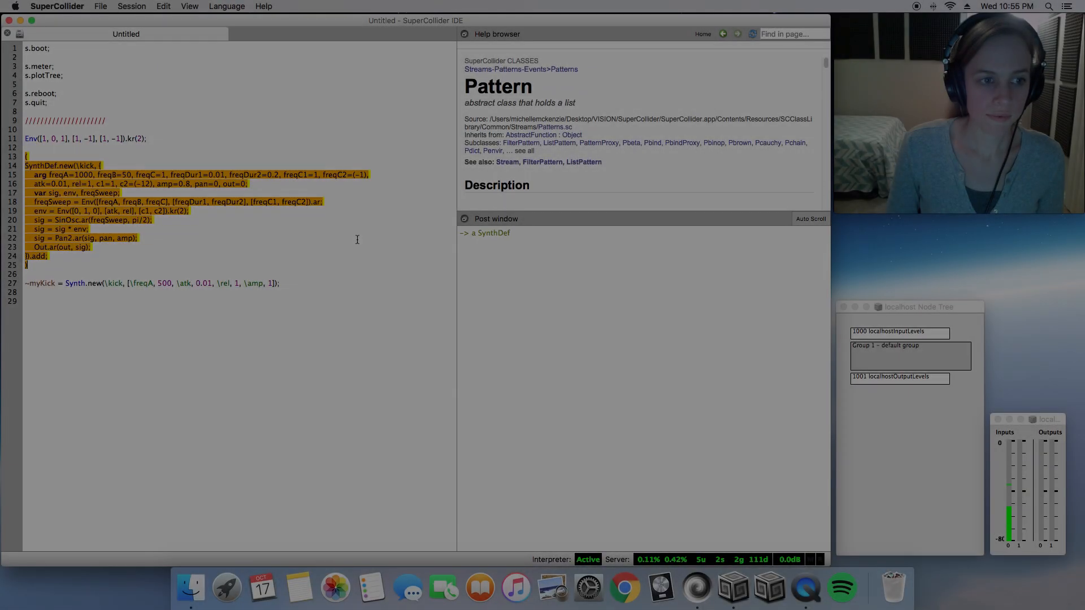
Compile the kick SynthDef and play the Synth repeatedly with freqA 550
left_click(281, 283)
type("5")
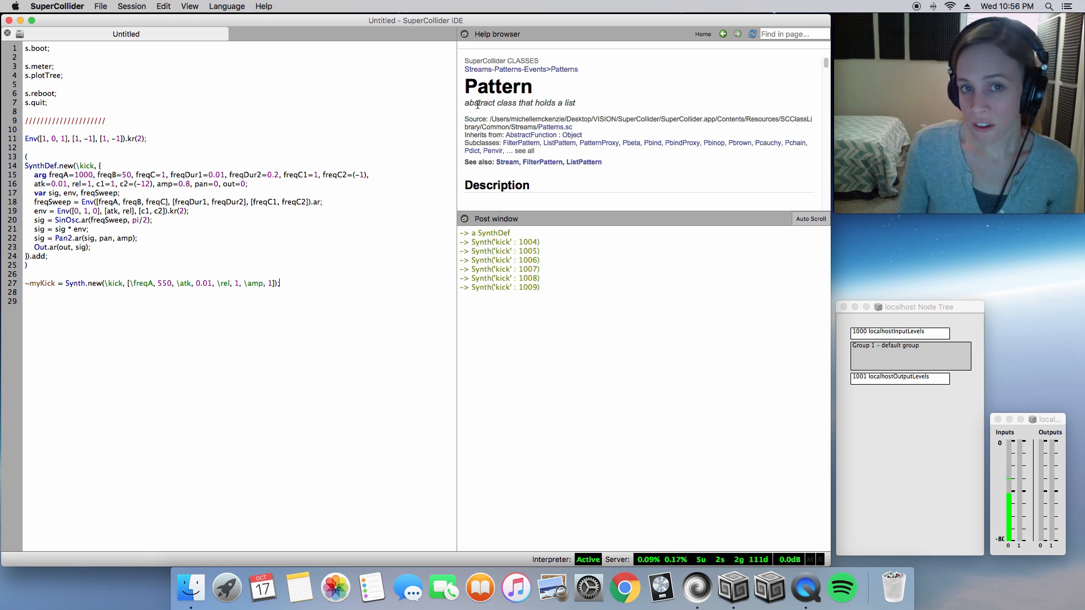
Highlight 'abstract' in the Pattern help and expand the full subclass list
double_click(479, 103)
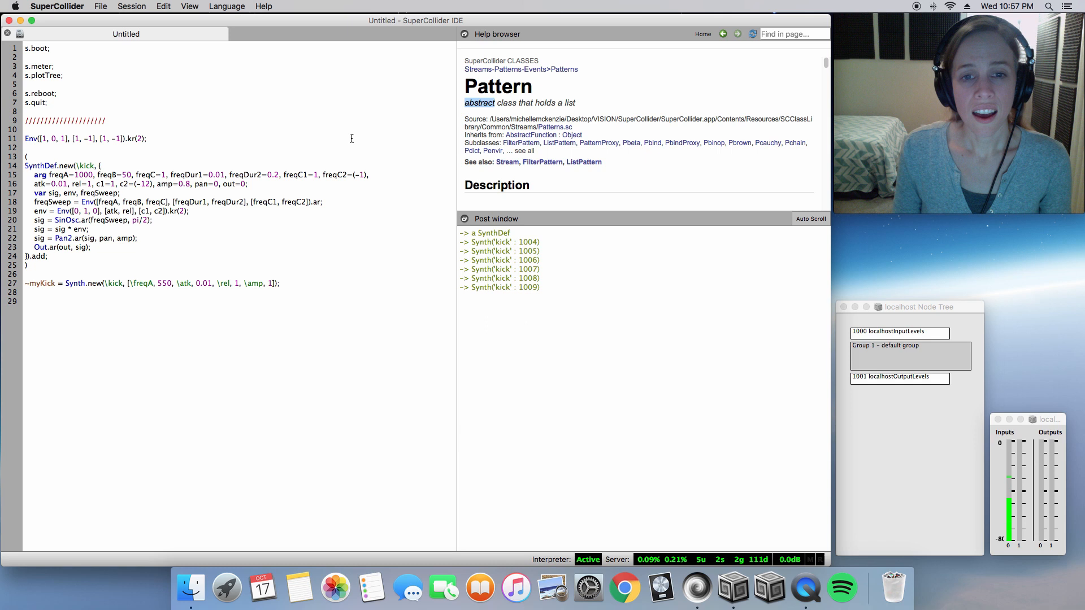
left_click(524, 151)
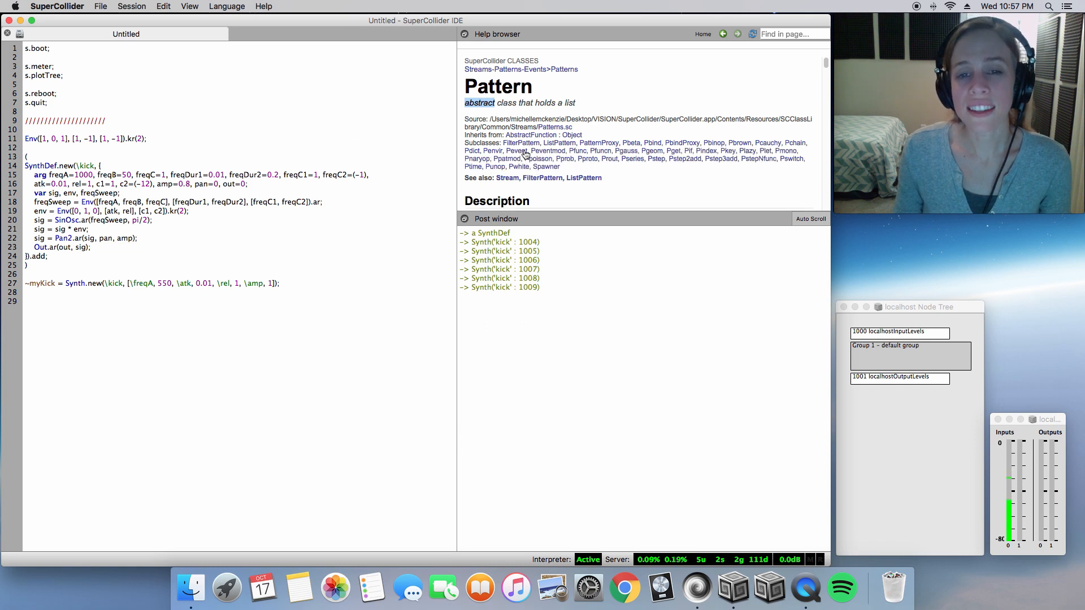
mouse_move(773, 148)
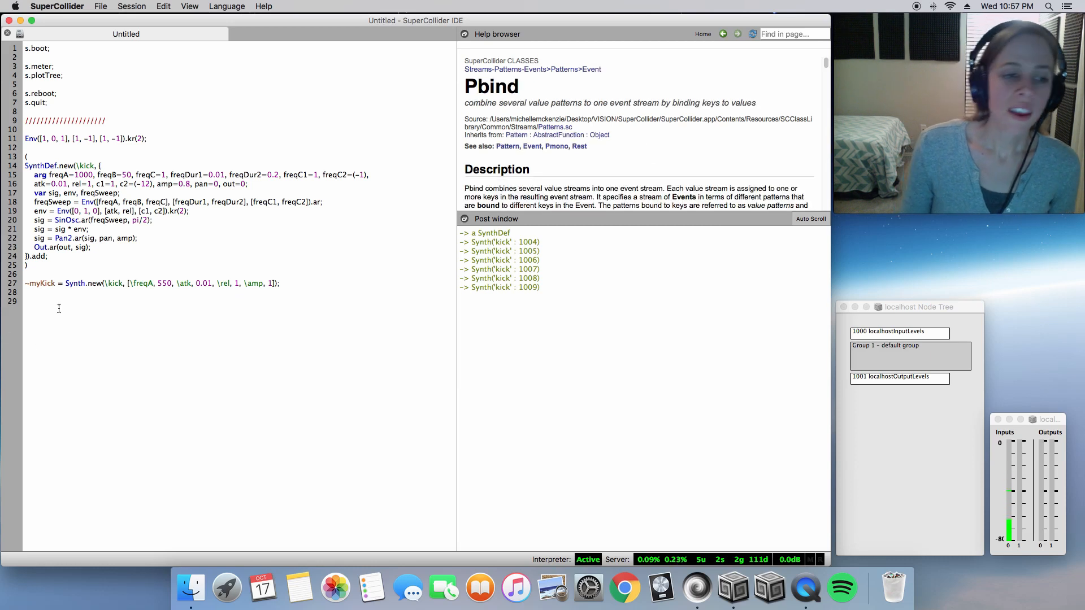
Add the class names Pbind and Pbindef on separate lines below the Synth code
type("P")
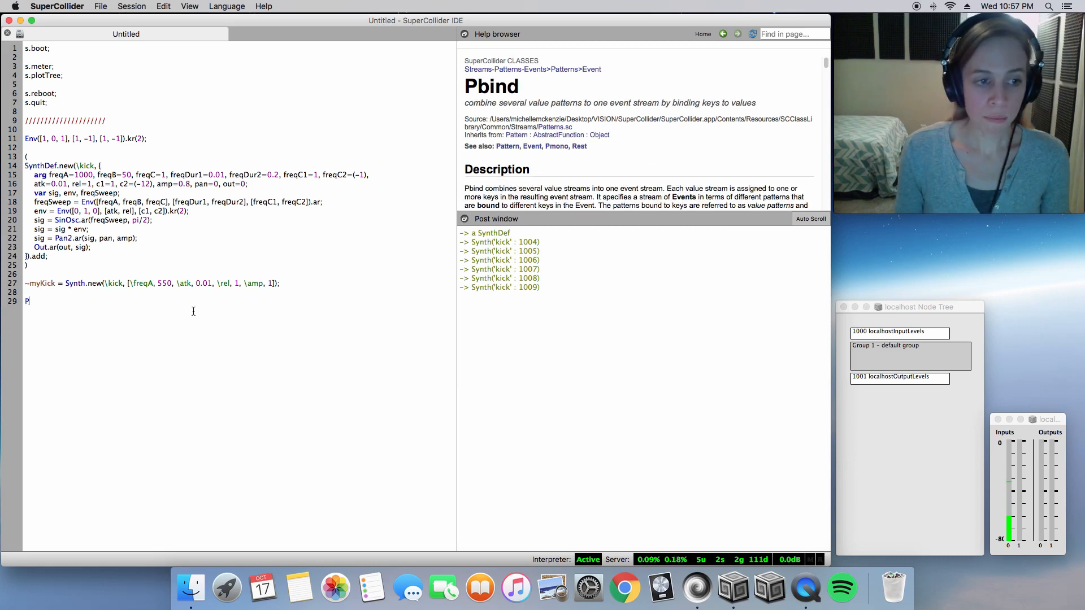
type("bind")
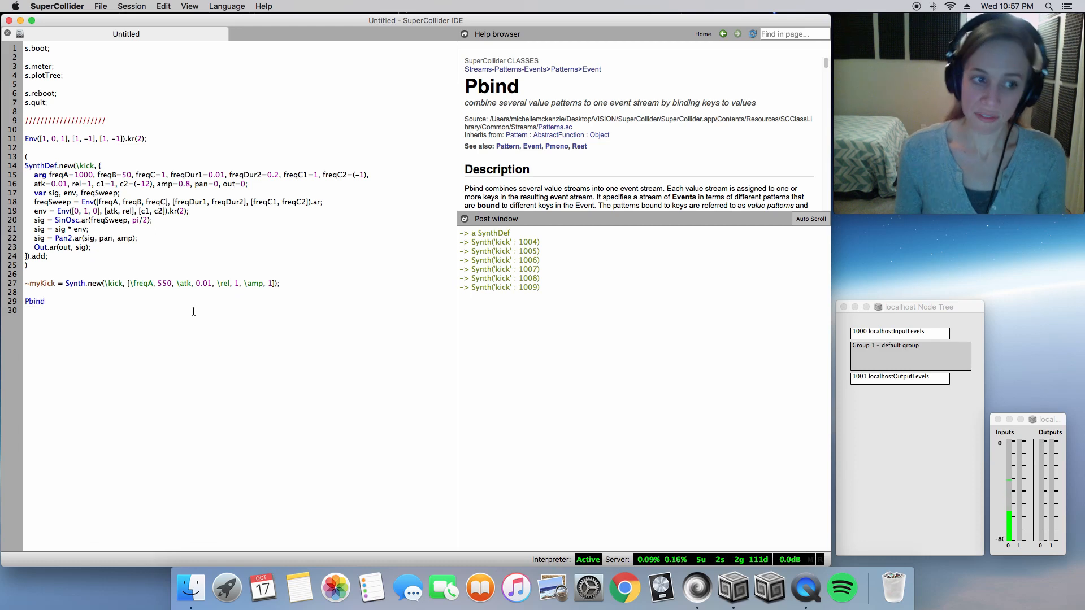
type("Pbind")
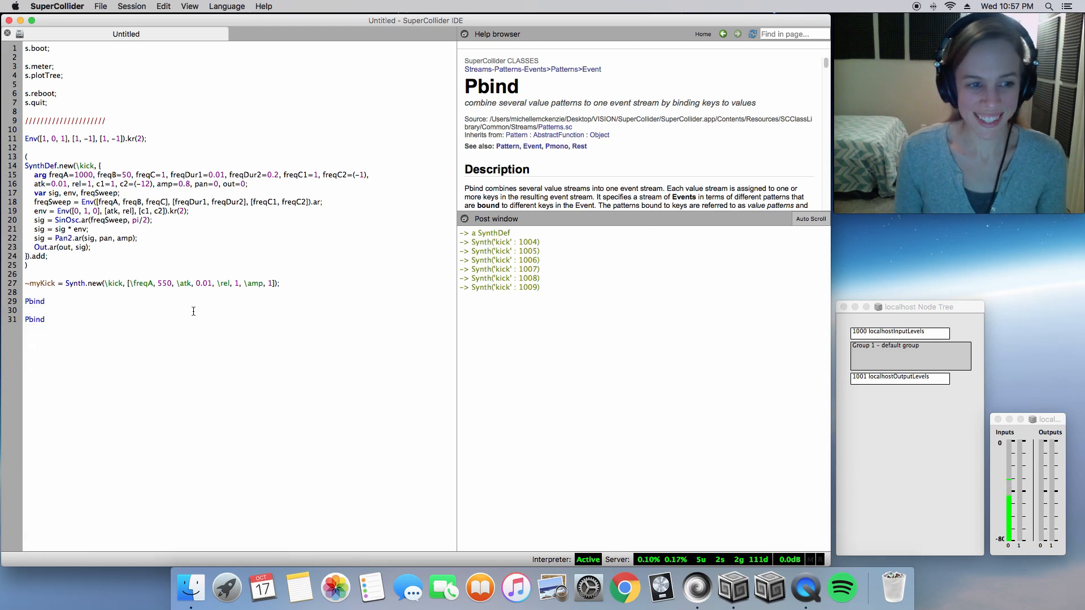
type("ef")
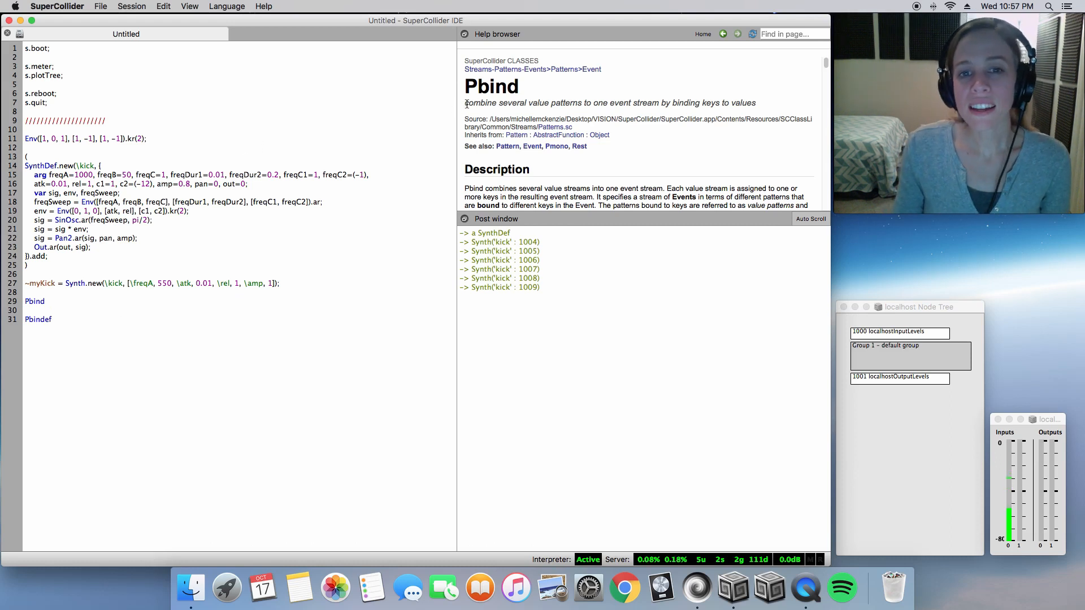
Highlight 'binding keys to values' in the Pbind help description
left_click_drag(465, 103, 583, 103)
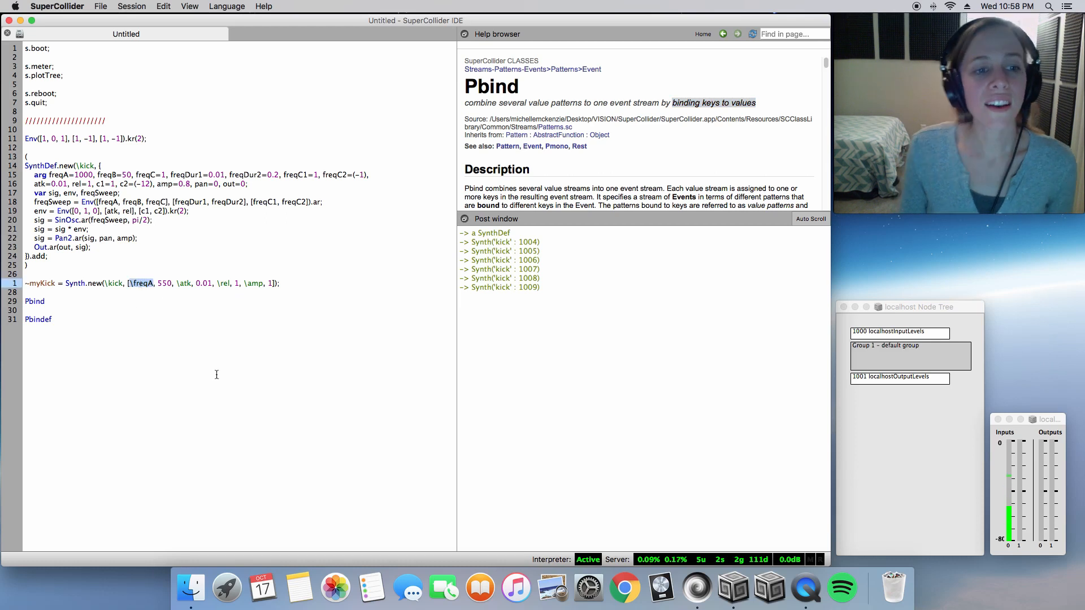
mouse_move(214, 366)
type("~myKick = Pbind(")
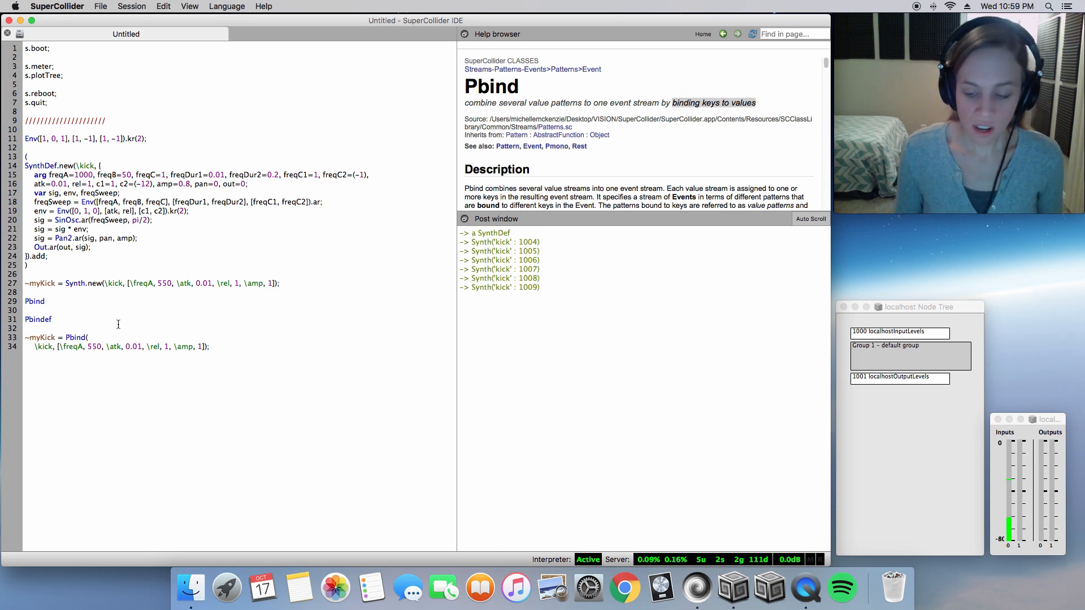
Fill the ~myKick Pbind with \instrument through \out, 0 pairs on separate lines and .play, then run it
type("\\instrument, \\kick,")
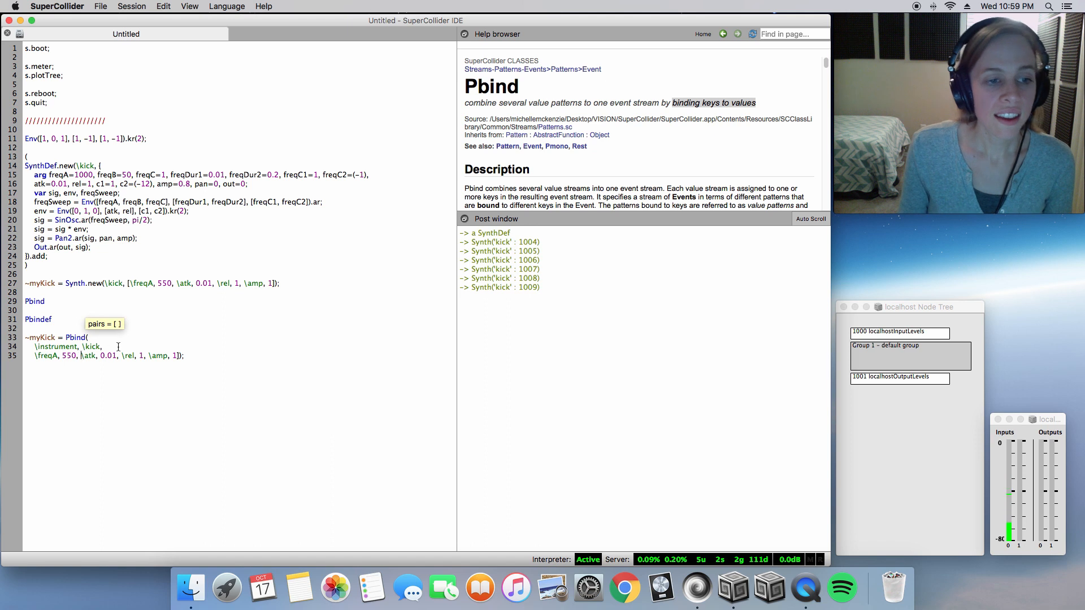
key("Enter")
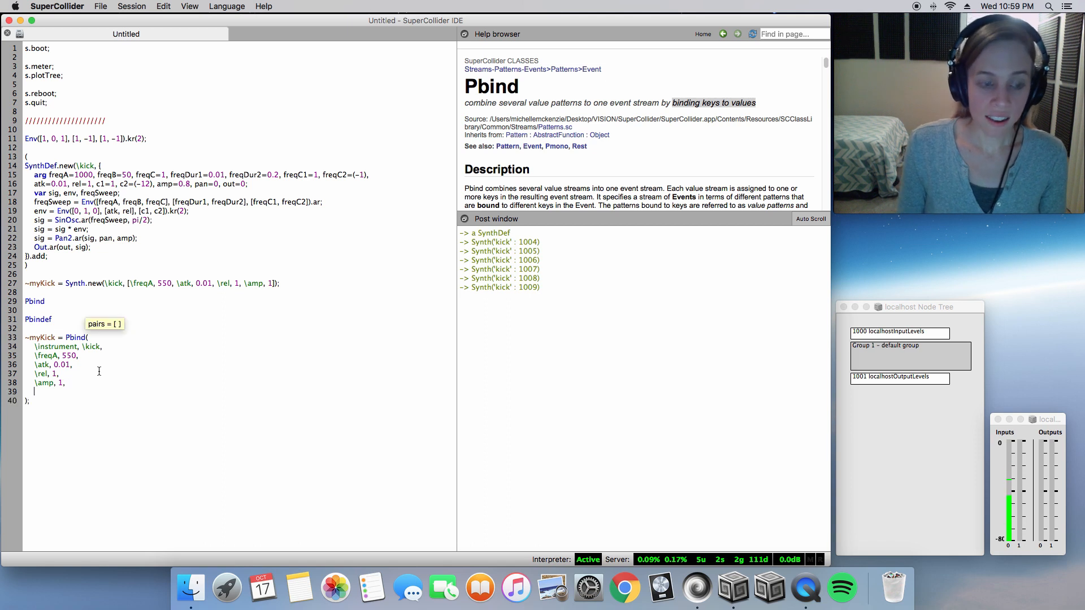
type("\\out,")
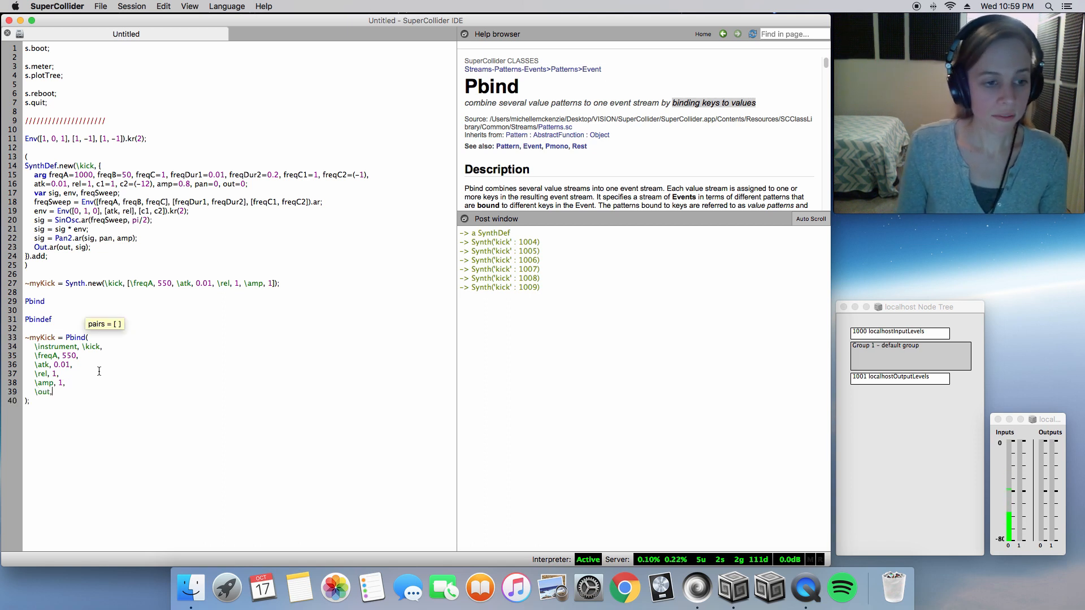
type("0,")
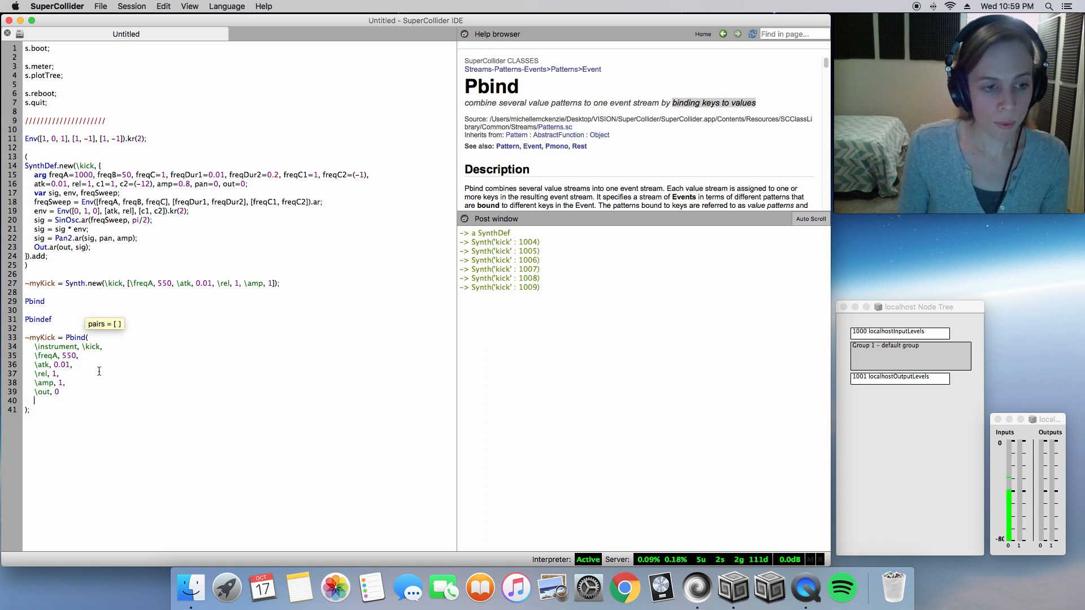
type(".play")
type(")")
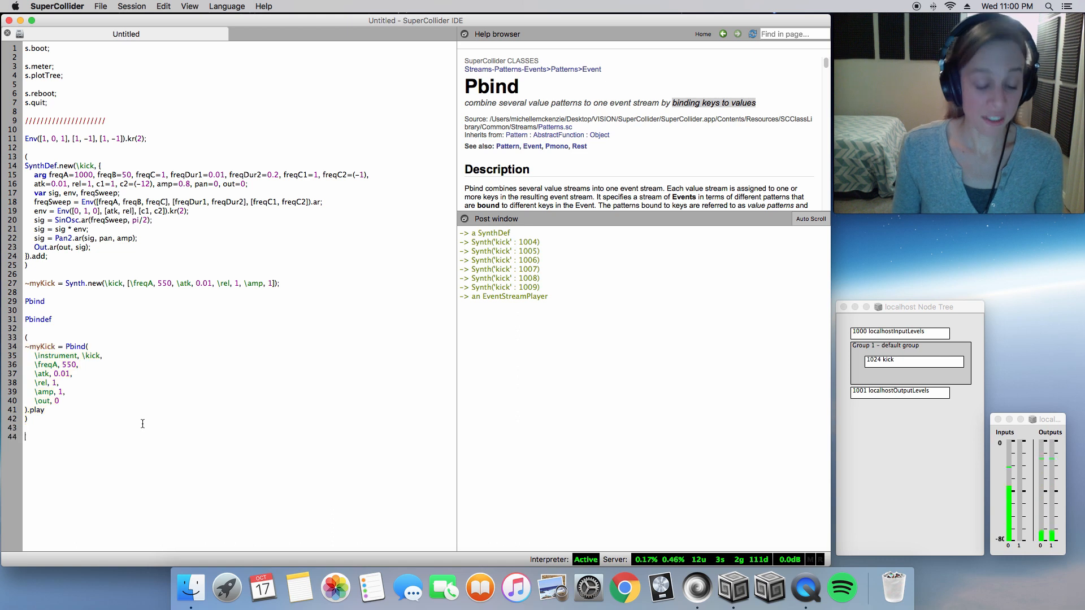
Add ~myKick.stop; and ~myKick.play; lines below the pattern and run them
type("~myKick.")
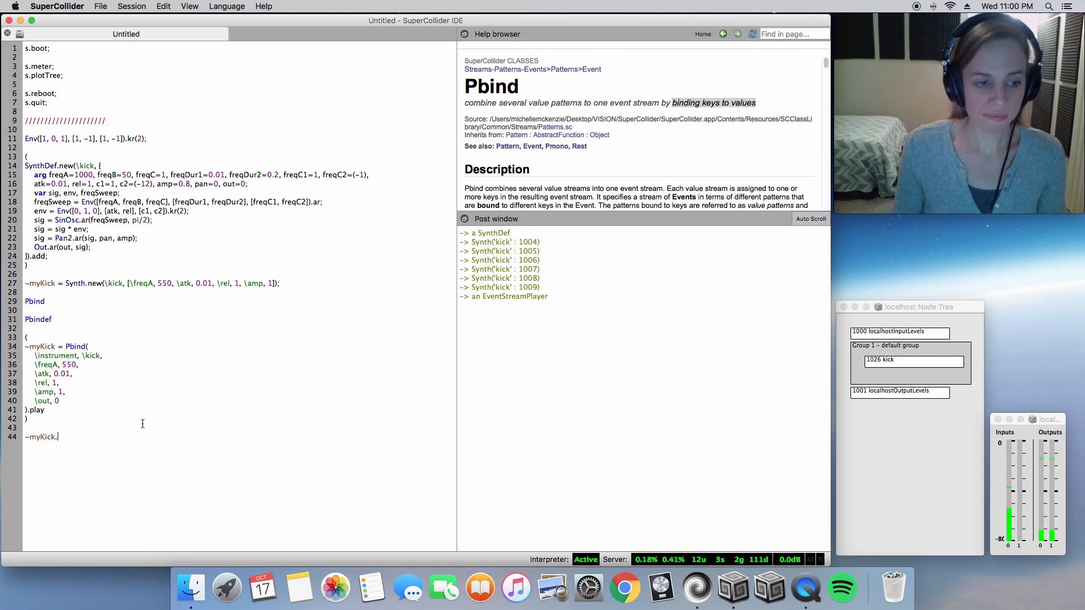
type(".stop;")
type("~myKic")
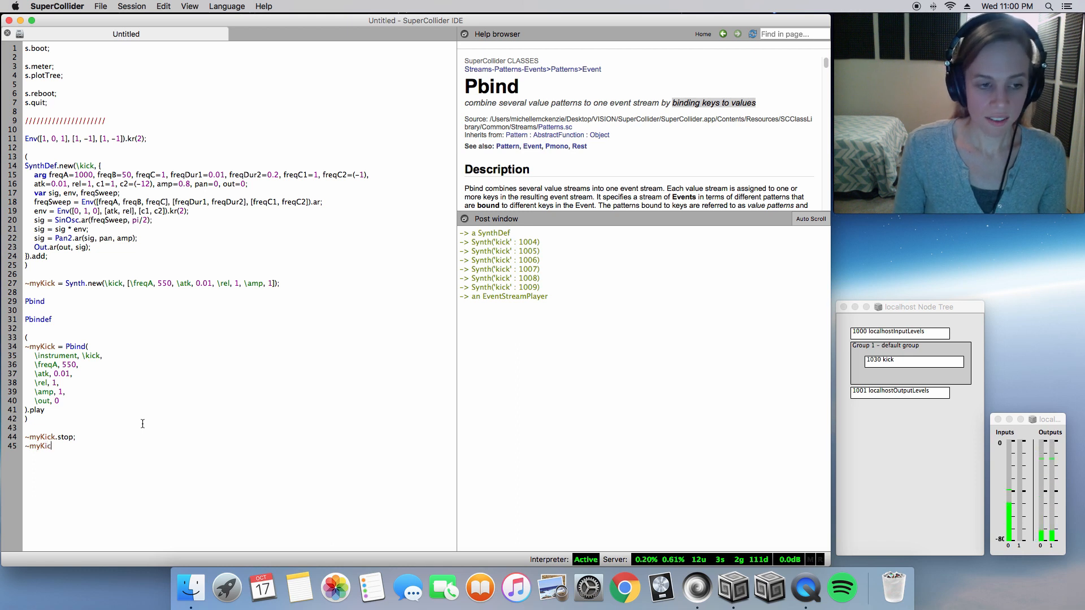
type("k.play;")
type("\\dur,")
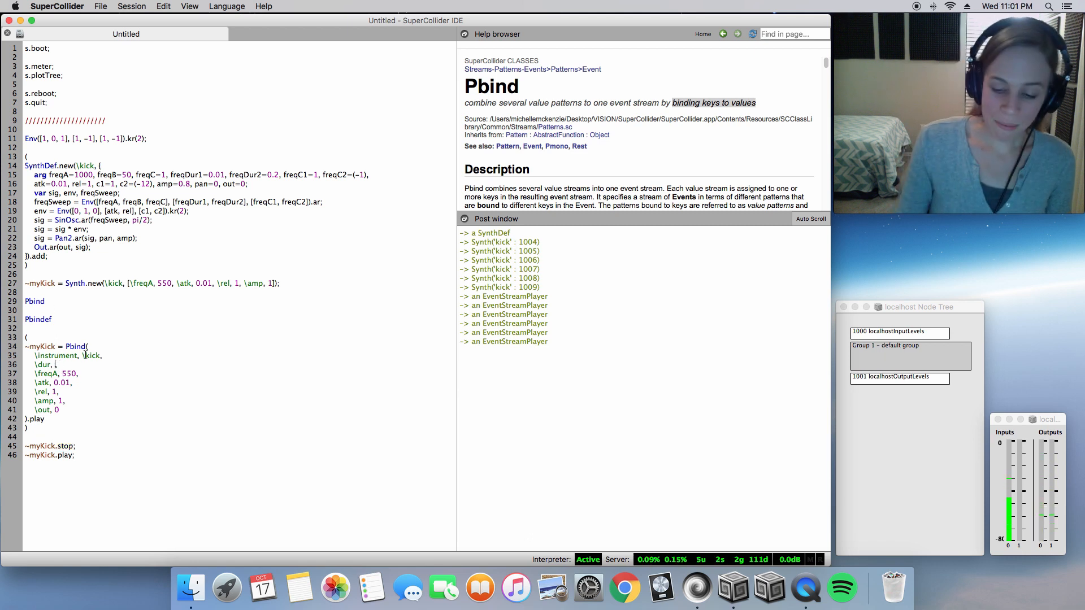
Give the Pbind a fixed \dur value and re-run the kick pattern
type("0.5")
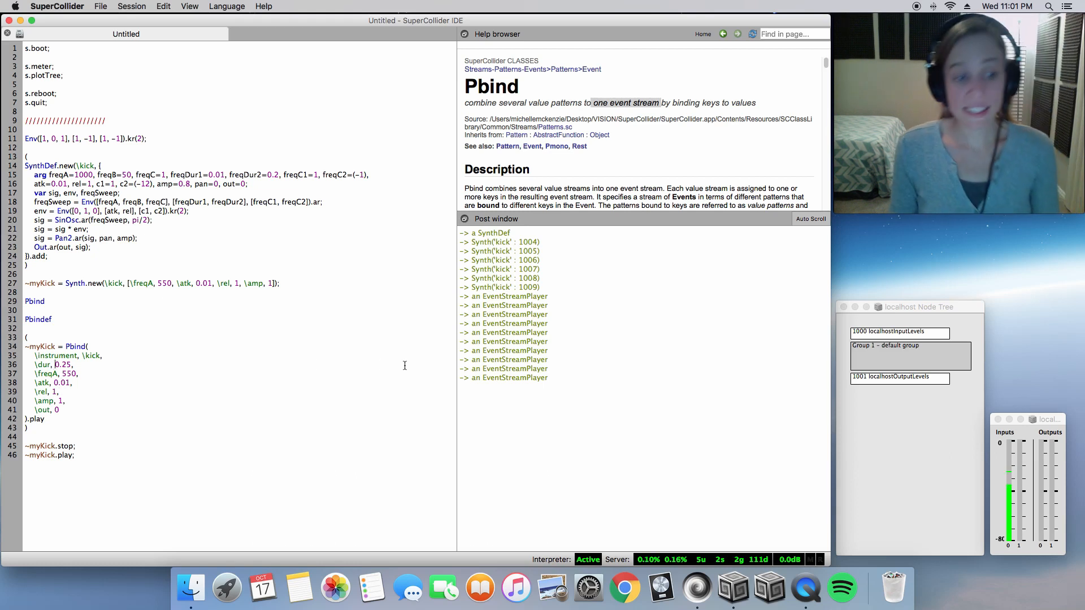
Set \dur to Pseq([1, 1, 0.25, 0.25, 0.5, 1], 4) and re-run the pattern
type("Pseq([")
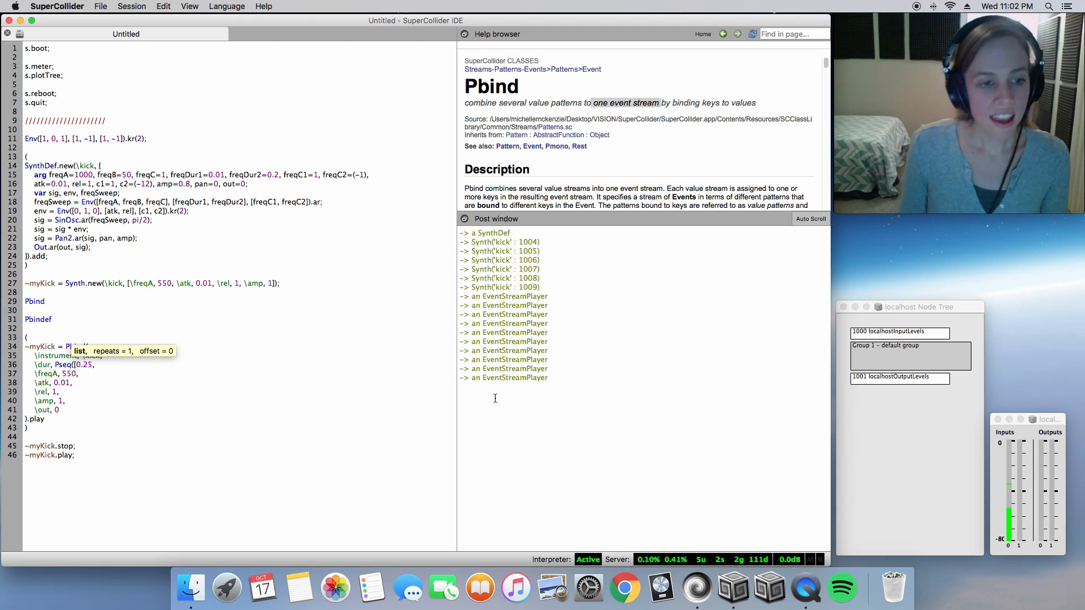
type("1, 1,")
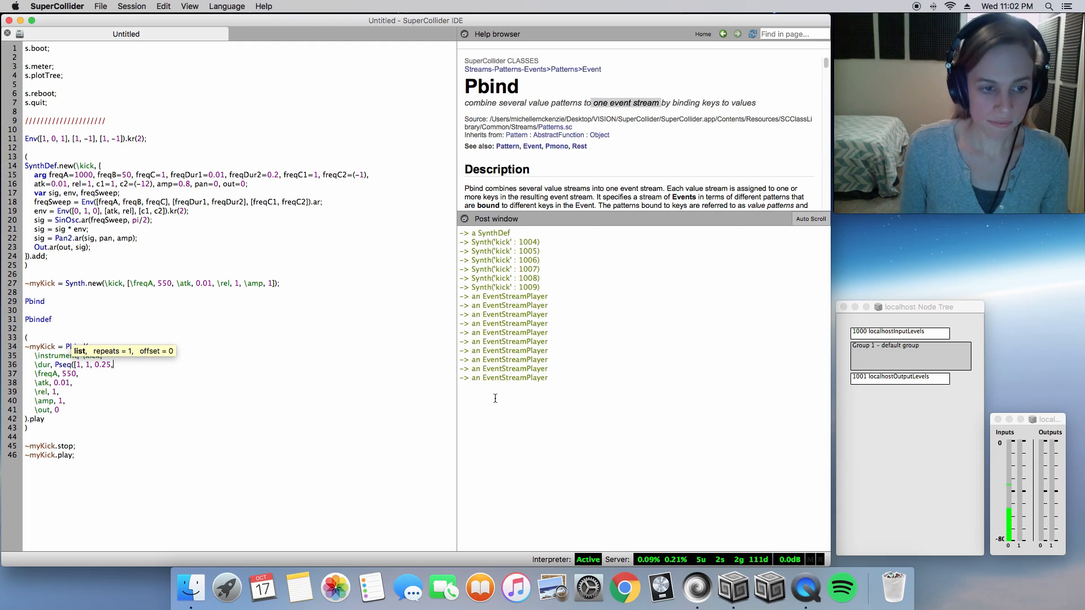
type(", 0.25, 0.")
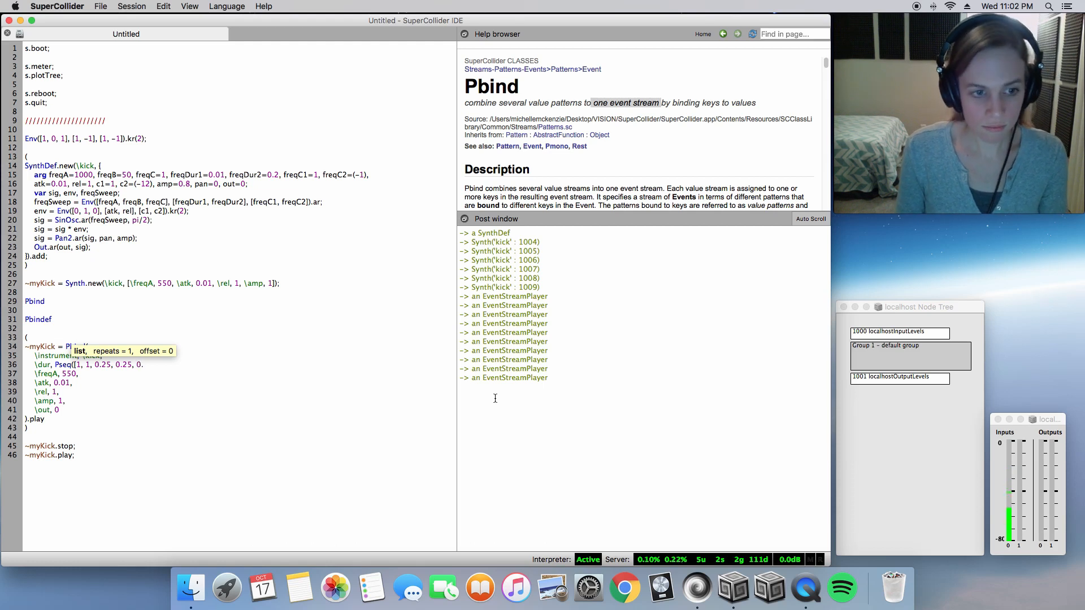
type("5, 1], 4),")
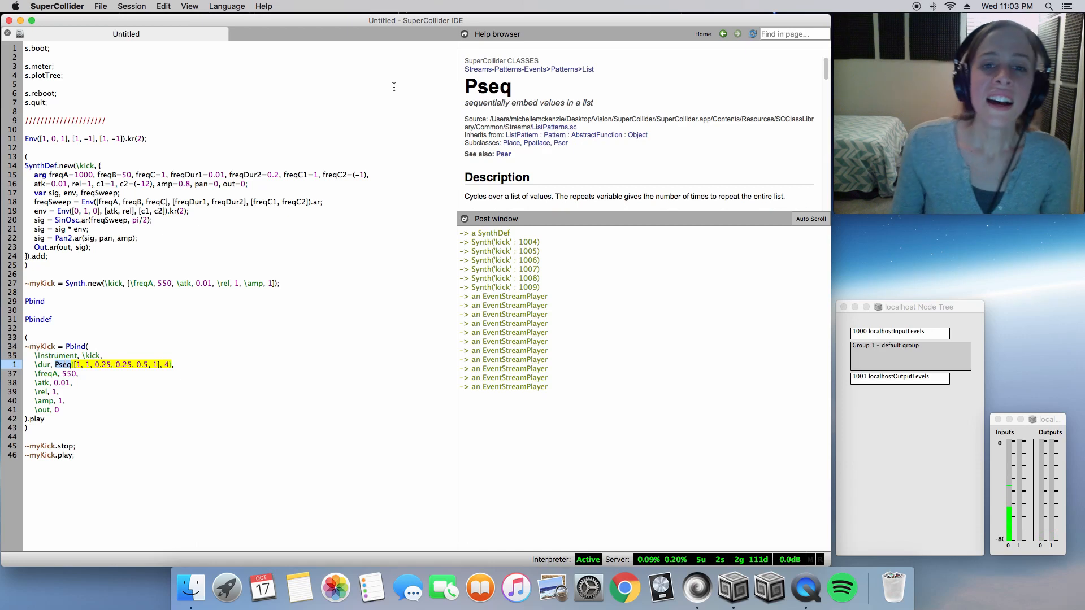
Change the Pseq repeat count from 4 to inf and begin a Prand for \freqA
double_click(486, 103)
type("Prand([")
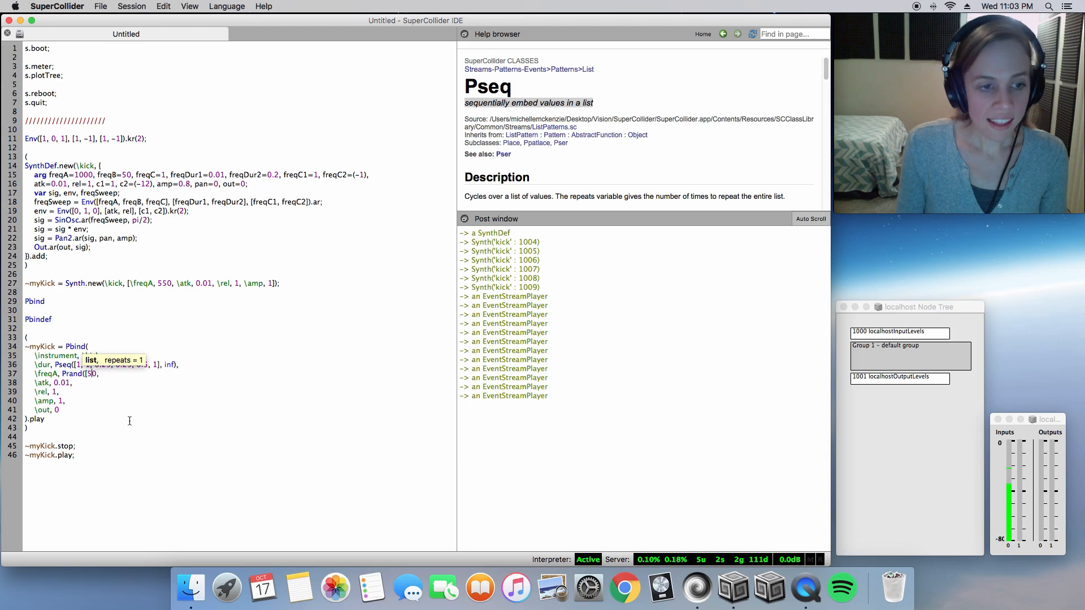
Set \freqA to Prand([100, 500, 800, 1000], inf) and highlight 'randomly' in the Prand help
type("100,")
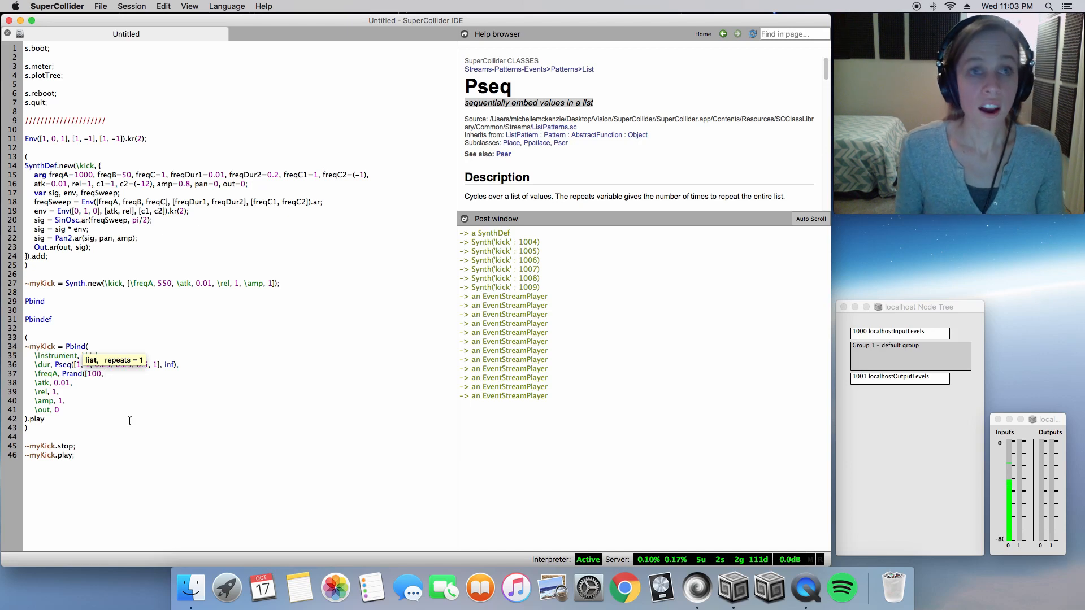
type("500, 800, 1000],")
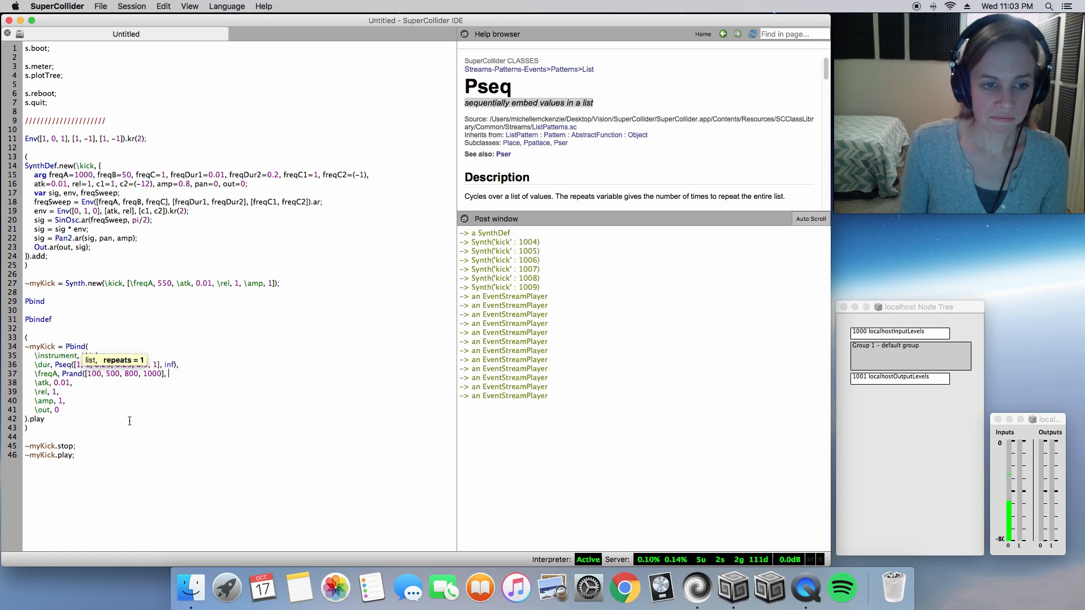
type("2")
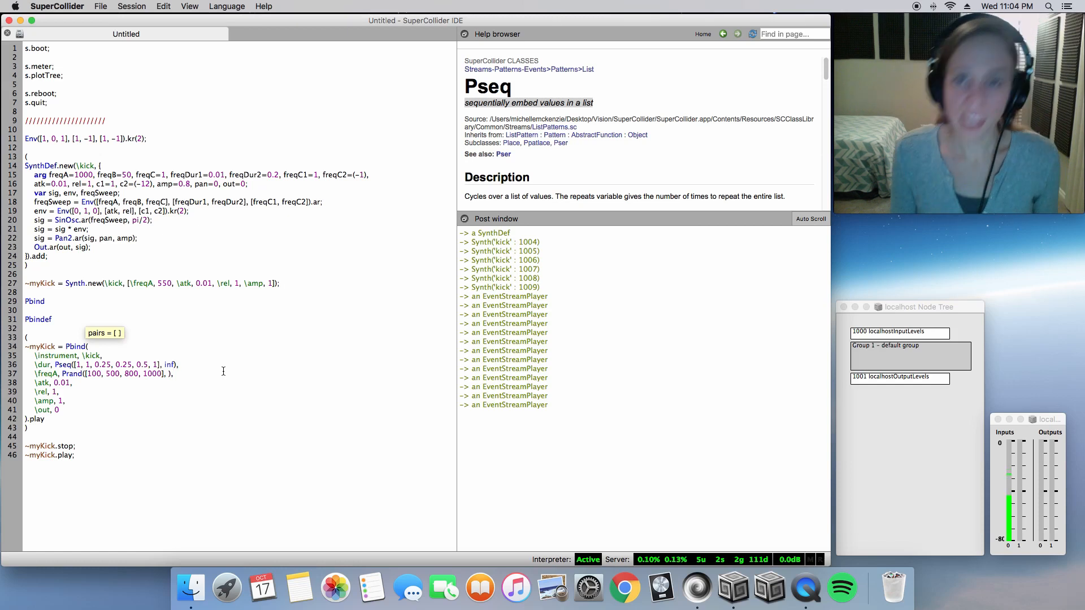
type("inf")
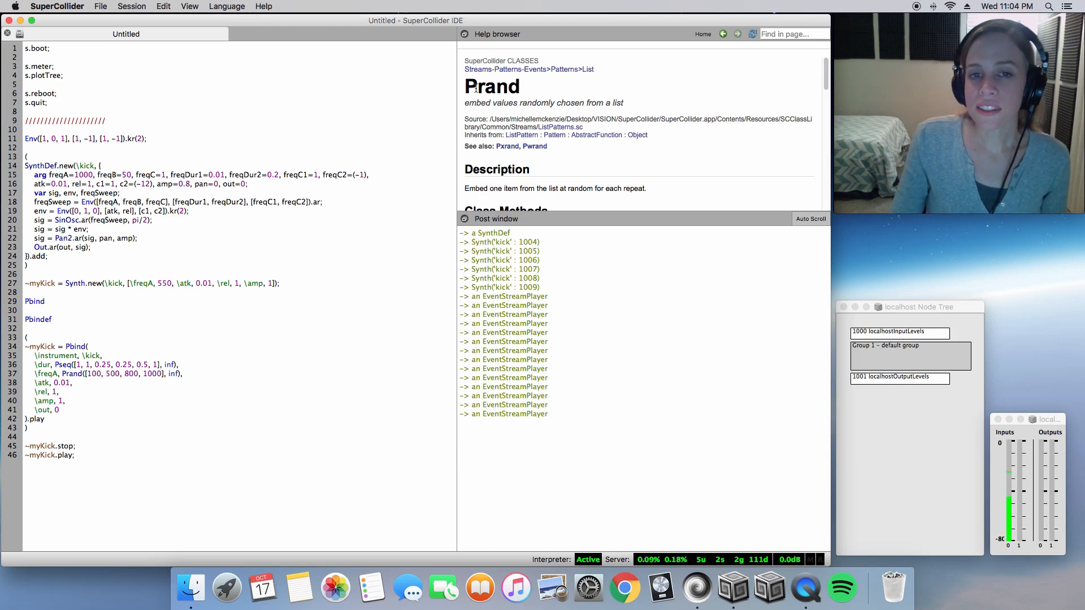
double_click(493, 86)
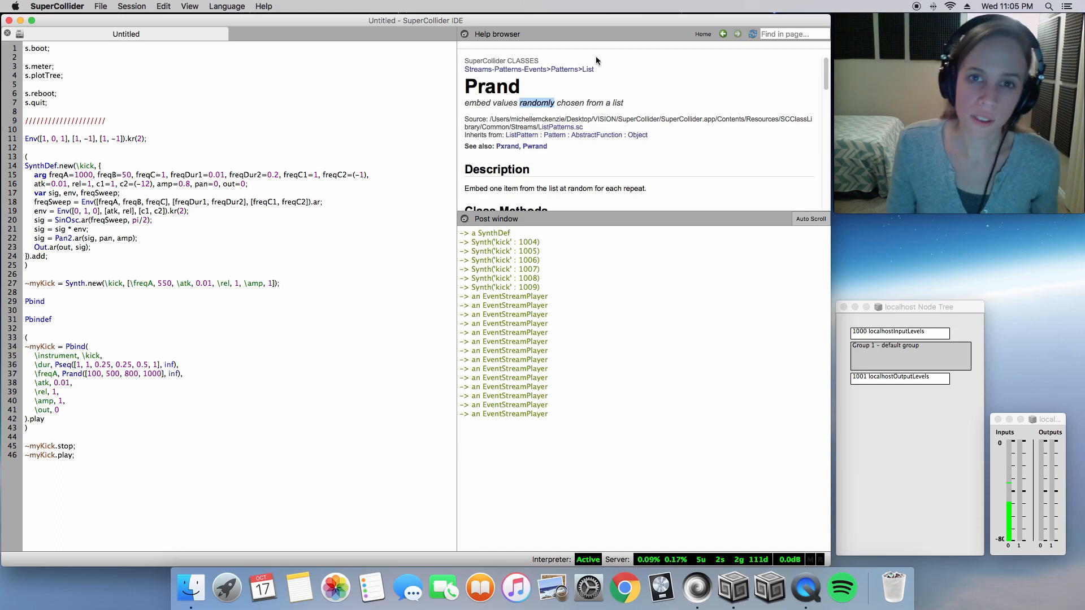
mouse_move(574, 79)
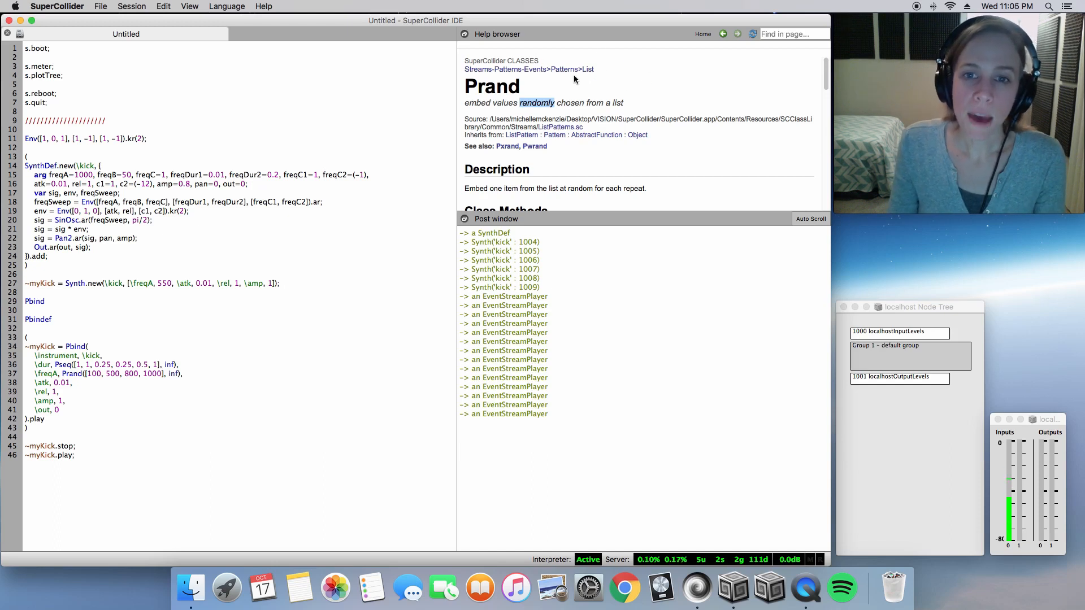
mouse_move(605, 74)
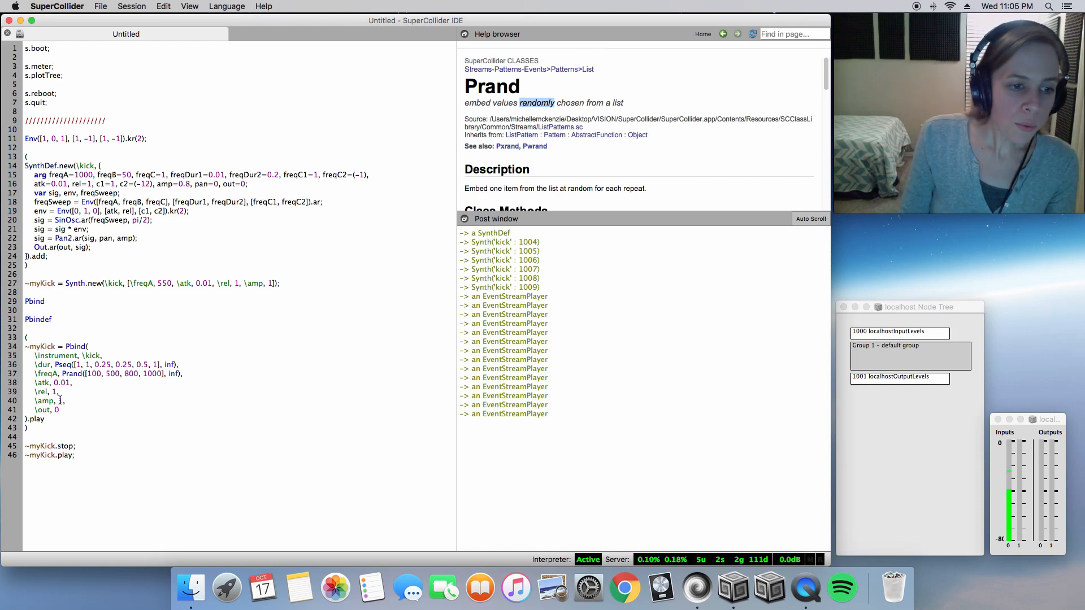
Replace the \amp value 1 with Pwhite(0.1, 1, inf) for random amplitude
type("Pwhte")
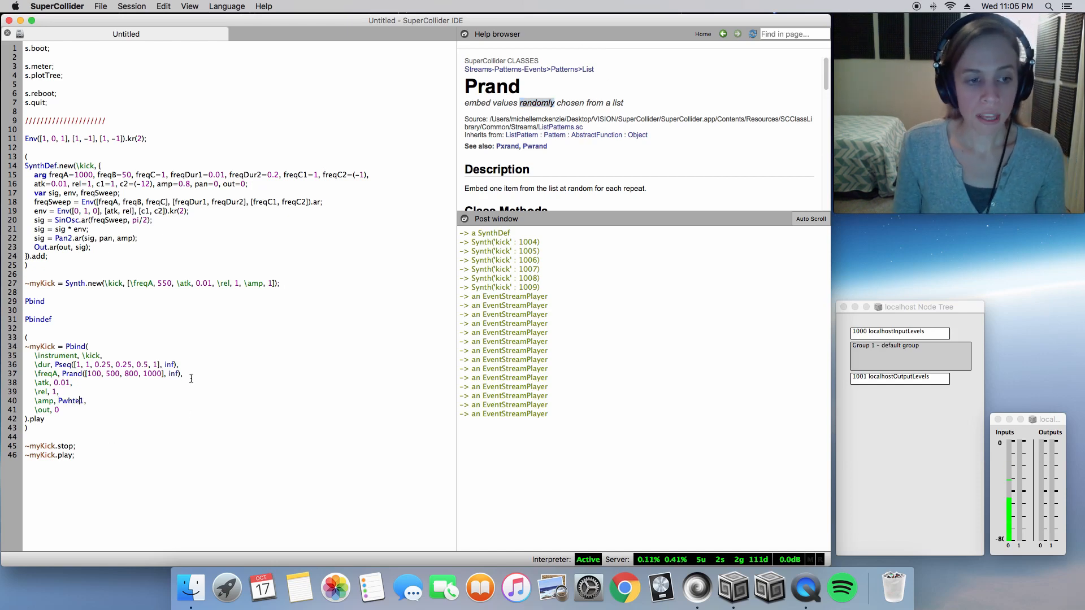
mouse_move(80, 400)
type("0.1")
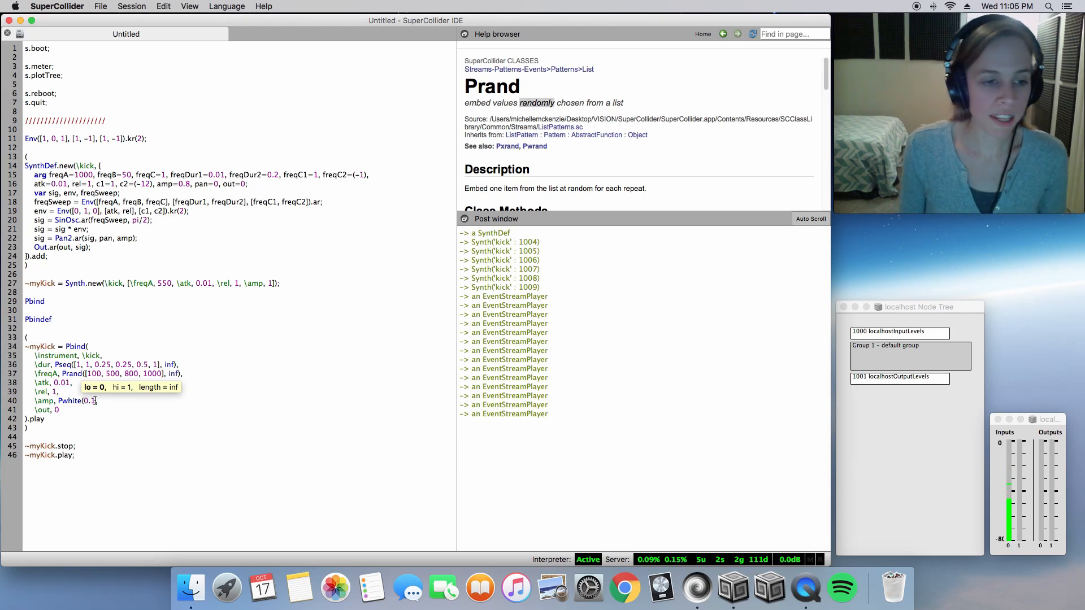
type(", 1, inf),")
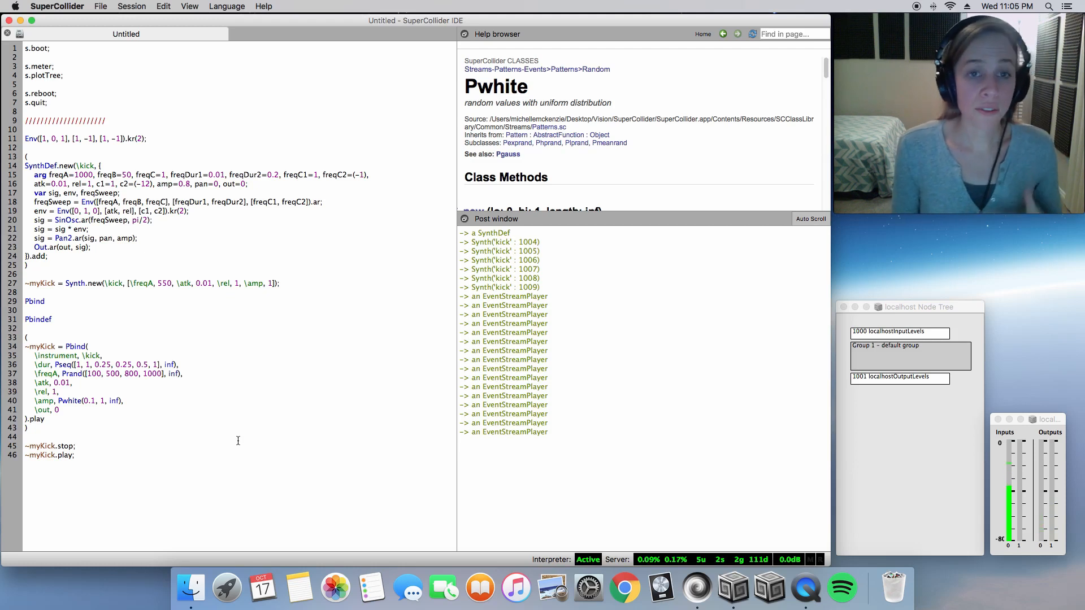
mouse_move(183, 441)
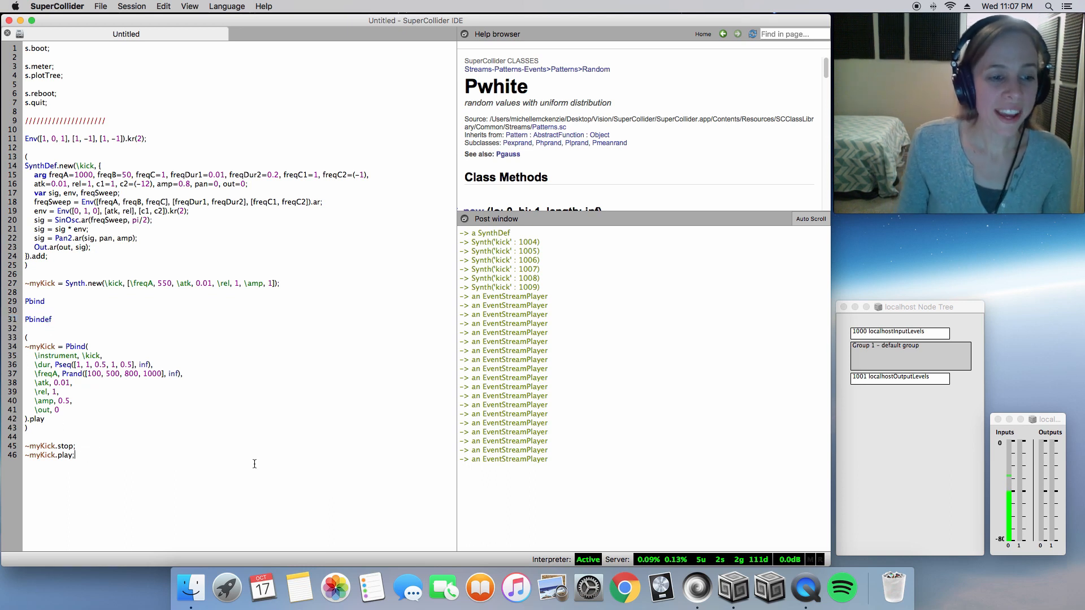
Paste a copy of the ~myKick Pbind block on an empty line below the play line
type("Pbindef")
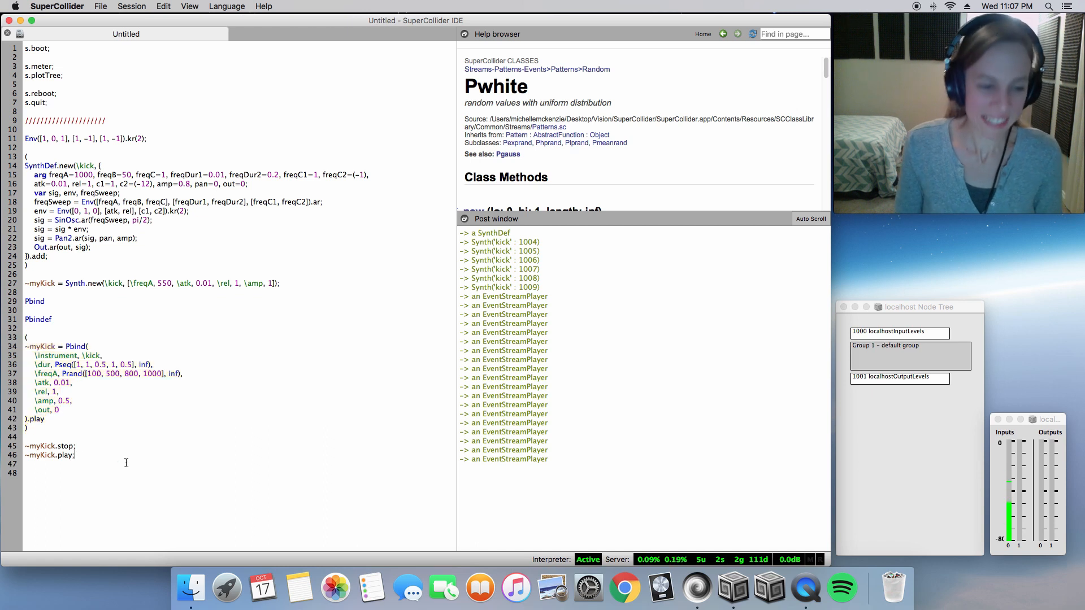
type("Pbindef")
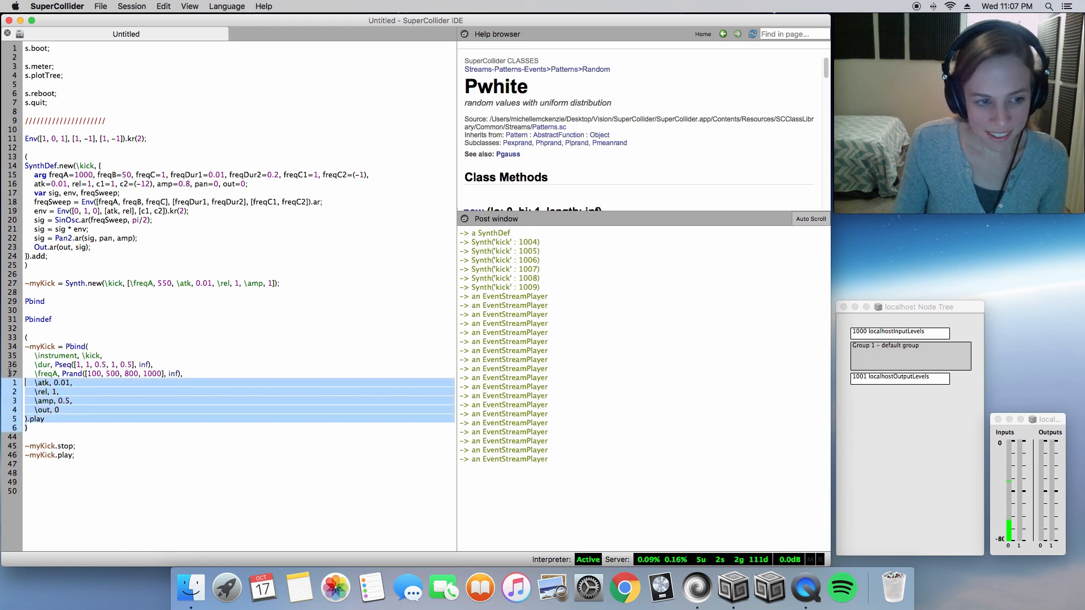
left_click(77, 454)
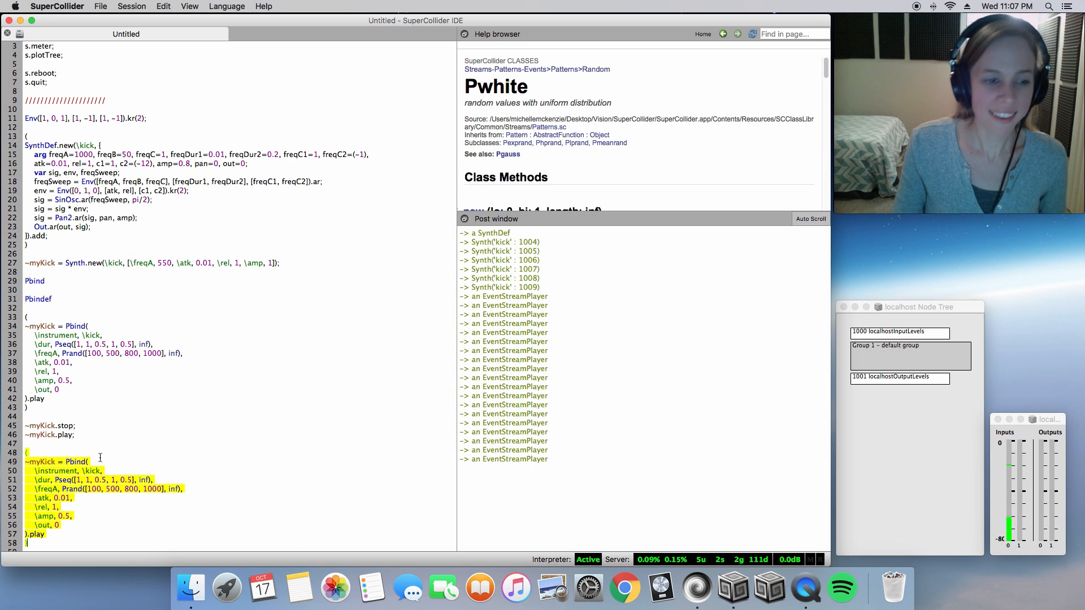
Rewrite the copy as Pbindef(\myKick) with \dur 1, Prand([100,500,800]) freqA and Pwhite attack, then run it
scroll("down", 3)
type("Pwhite(")
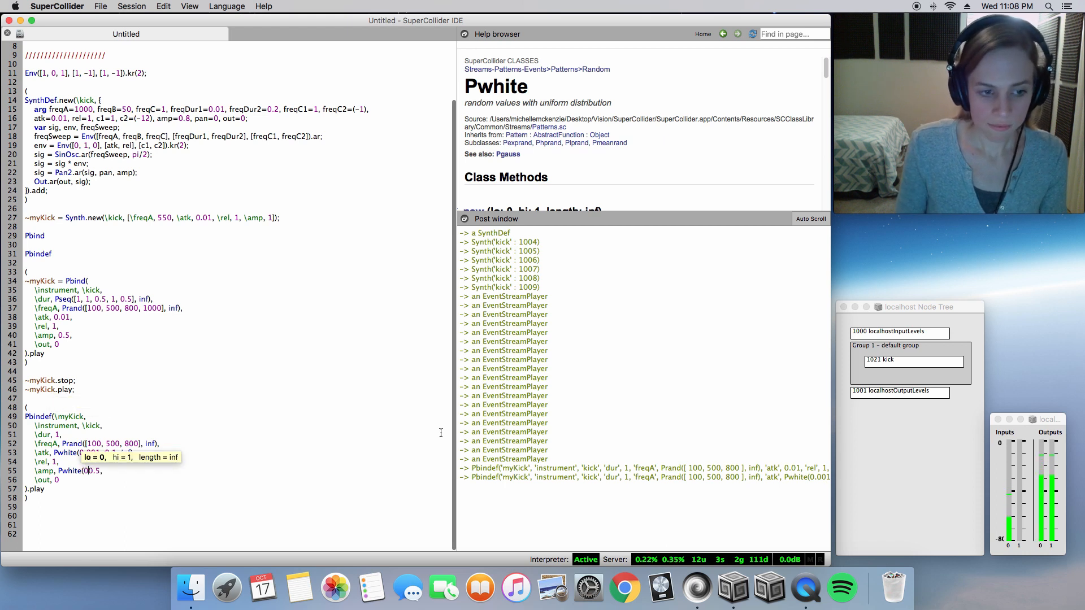
Live-edit Pbindef: freqA Prand 500,800,1000, \atk Pwhite 0.001–0.1, \amp Pwhite 0.1–1, begin a \dur Pseq
type("0.1,")
left_click(96, 434)
type("Pseq([")
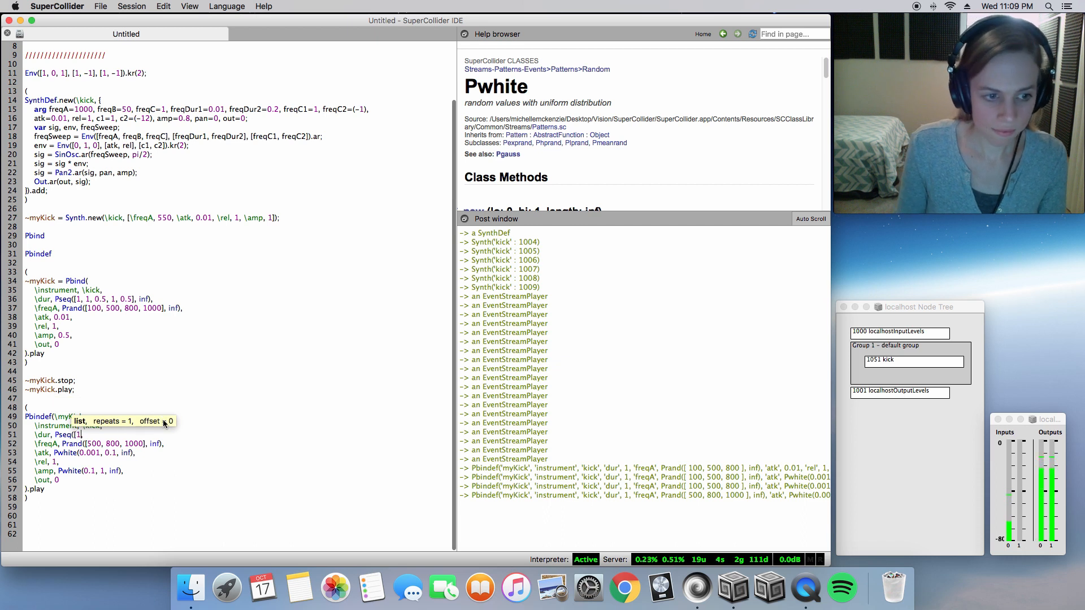
type("1,")
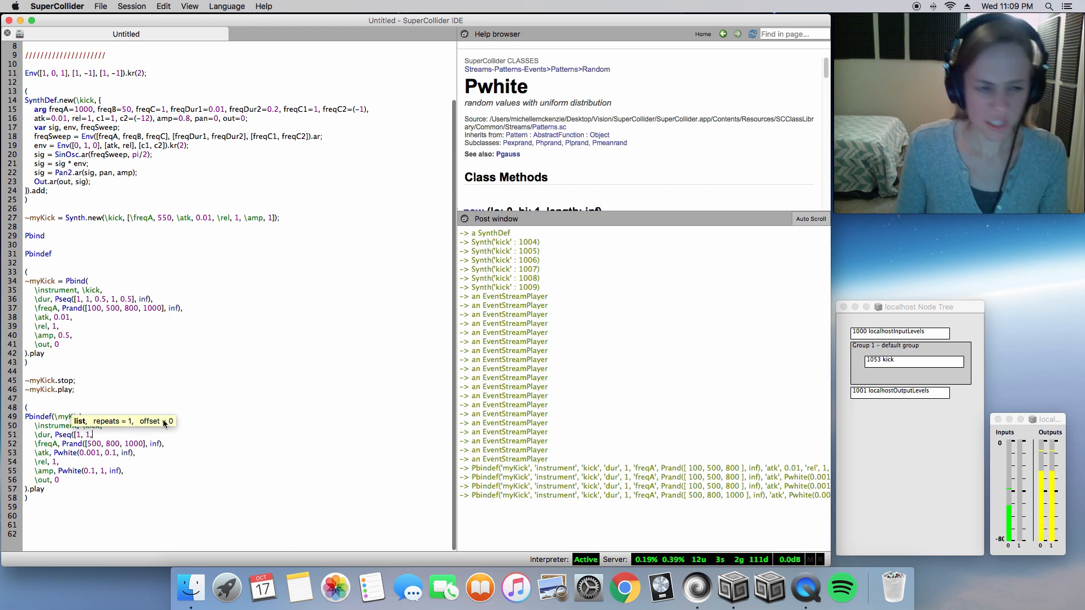